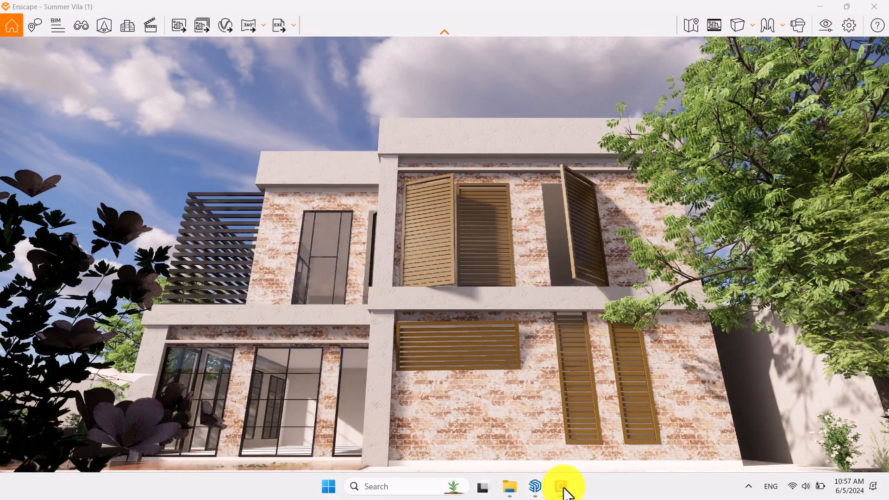
Step: Switch the villa camera to Two-Point perspective projection
click(738, 25)
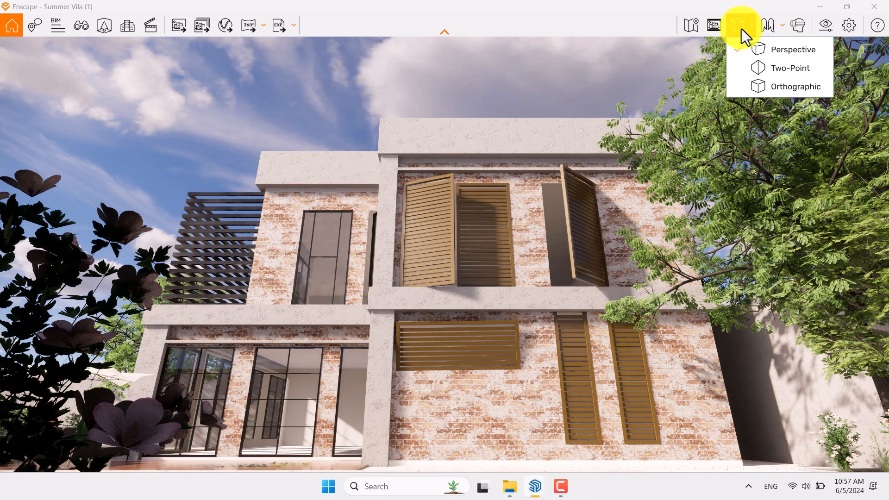
click(790, 67)
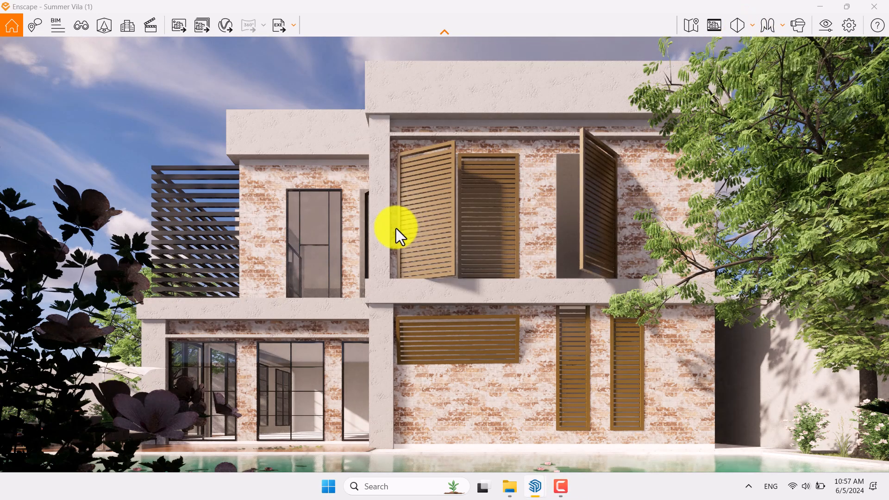
click(80, 25)
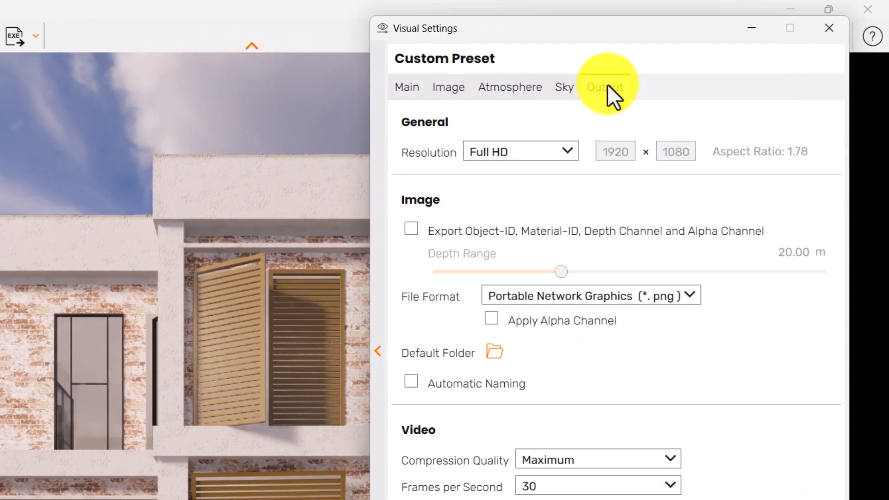
Step: Set the output resolution to Ultra HD (3840×2160), keeping PNG as the file format
click(566, 151)
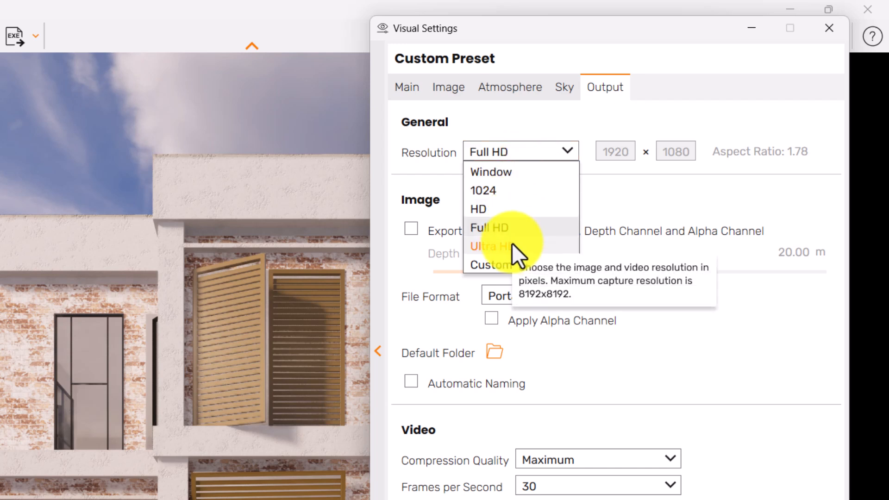
click(486, 246)
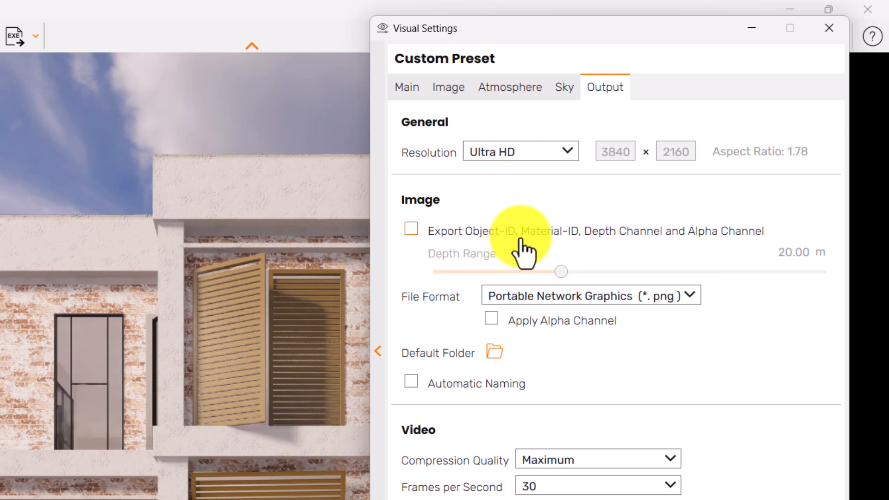
click(589, 294)
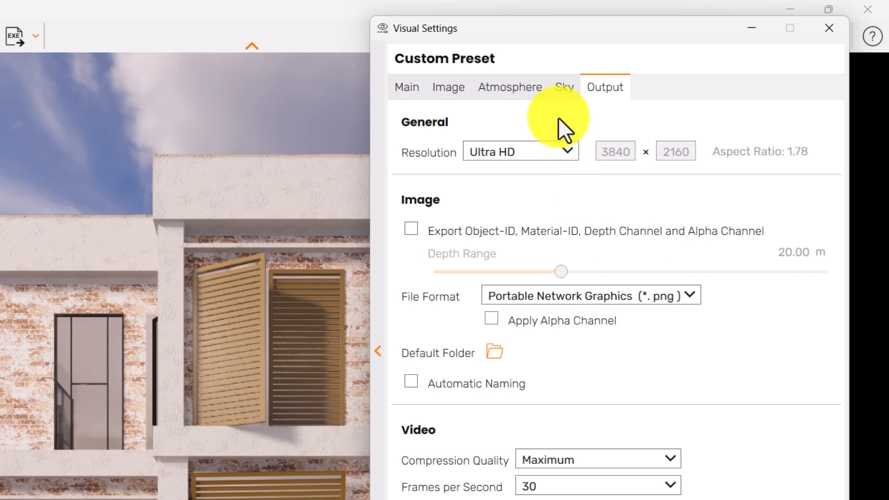
Step: Drag cloud density, variety and cirrus amount down to 0% in the Sky settings
click(564, 87)
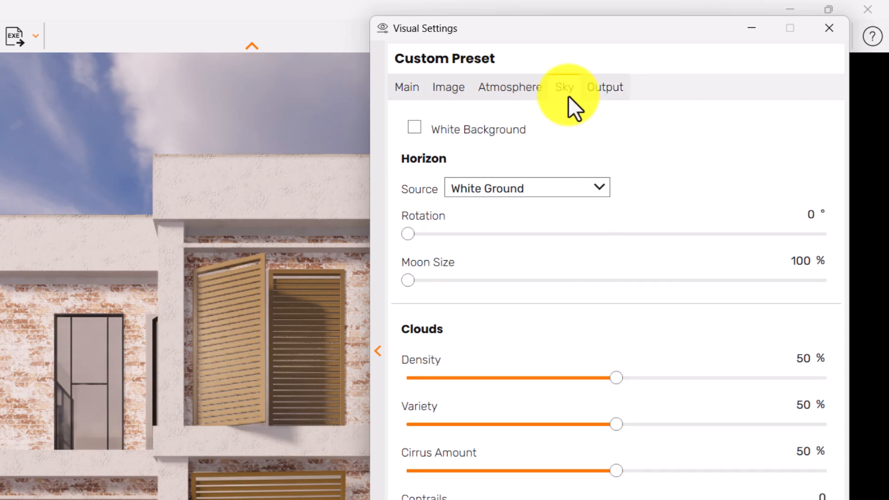
click(564, 87)
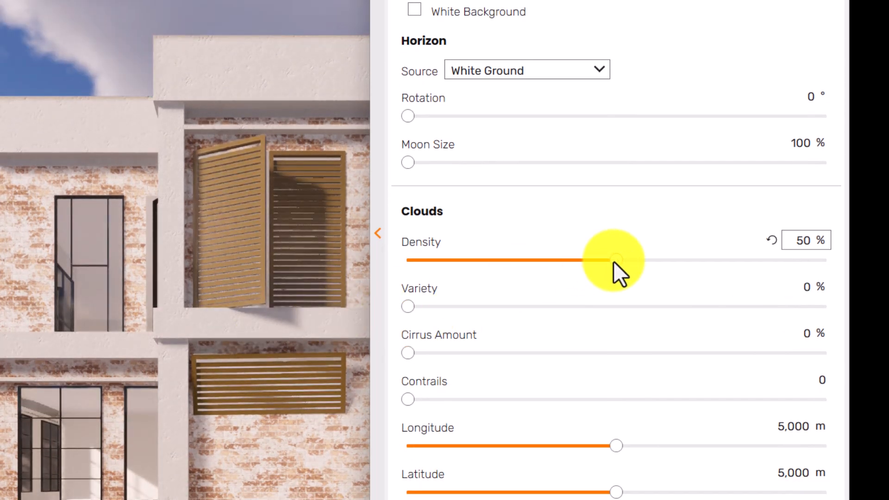
drag(609, 260, 595, 263)
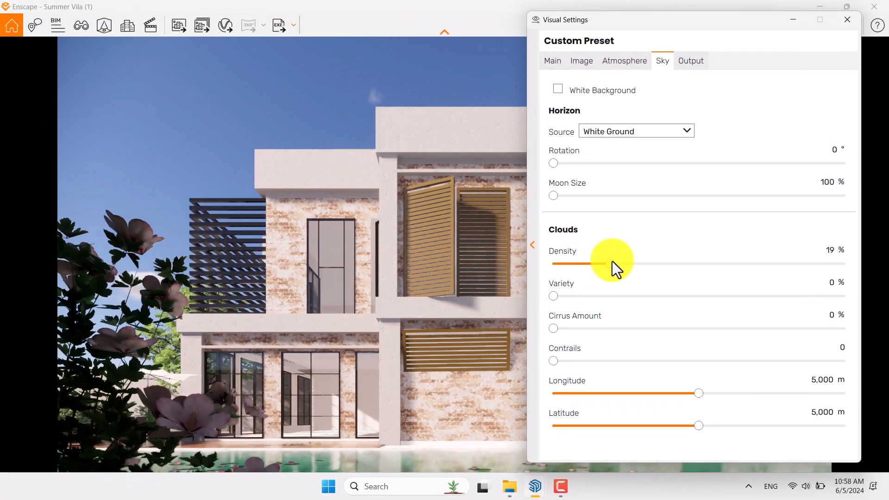
drag(600, 263, 606, 263)
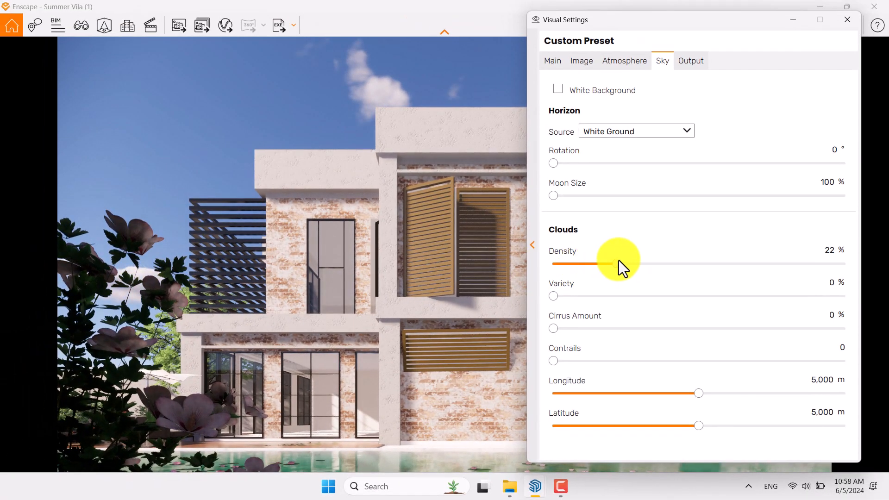
drag(618, 264, 550, 263)
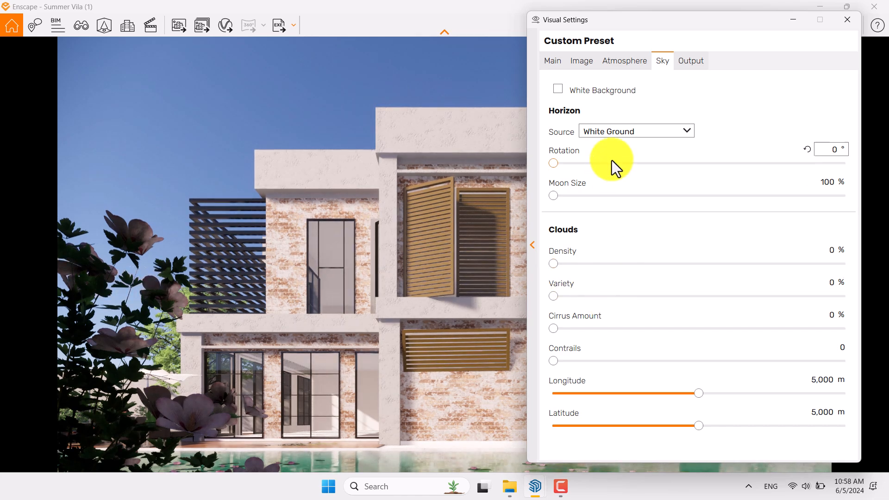
Step: Set sun brightness 182%, shadow sharpness 96%, artificial light 106%, ambient brightness 68%
click(624, 60)
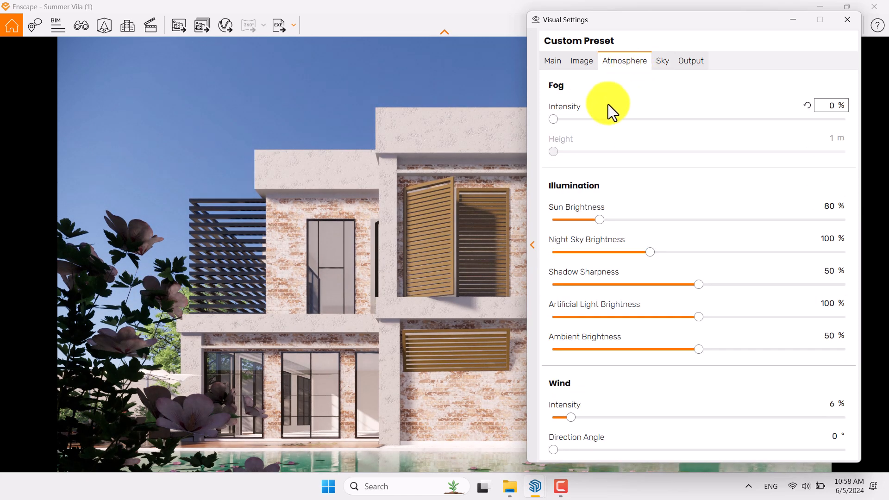
mouse_move(585, 125)
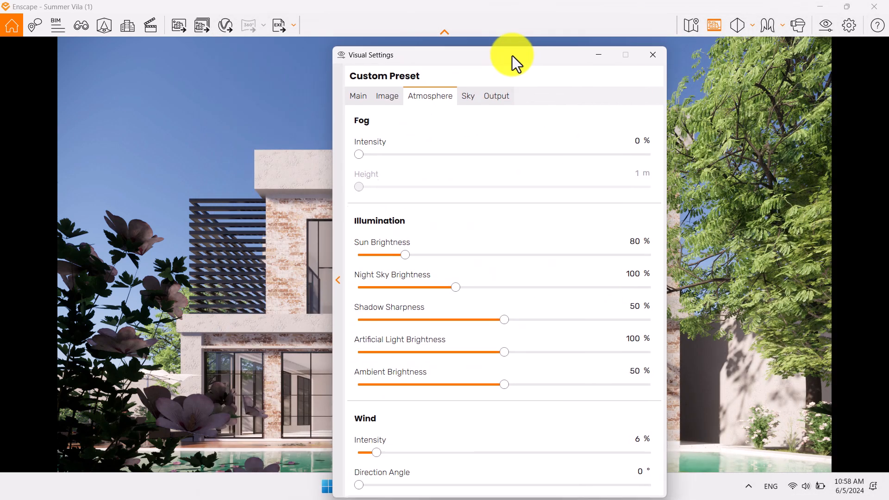
drag(510, 55, 351, 25)
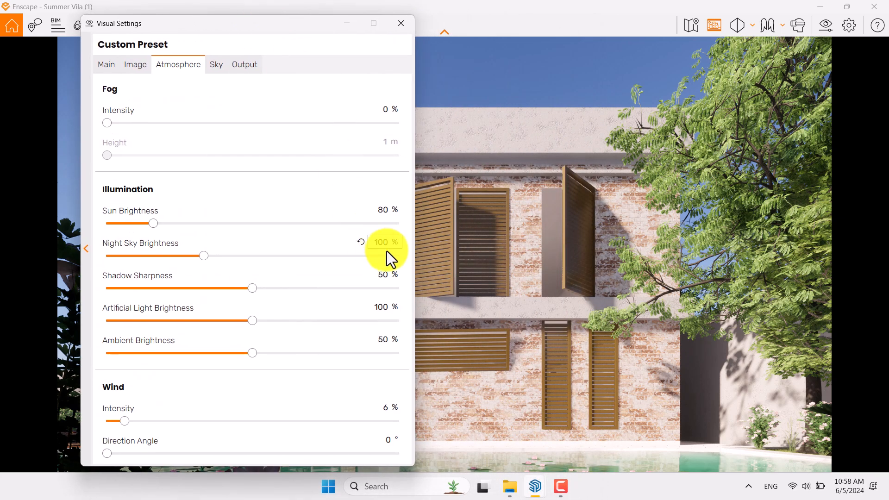
mouse_move(613, 279)
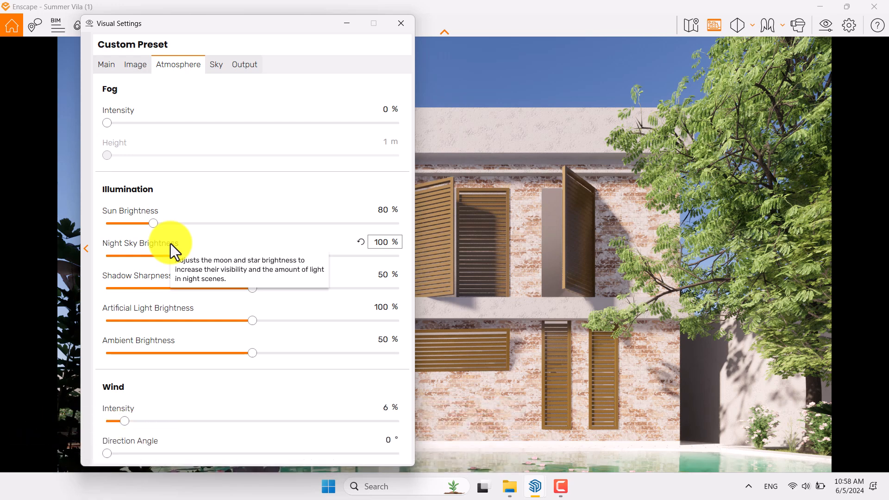
drag(154, 223, 187, 222)
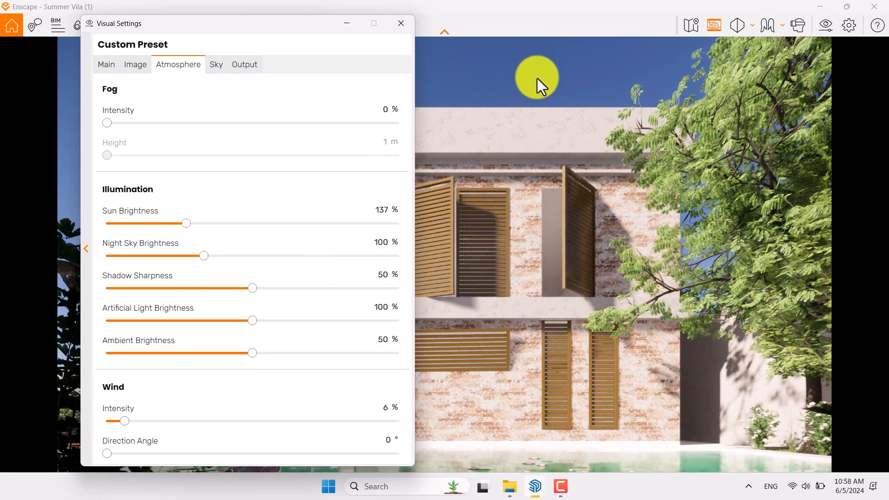
drag(187, 223, 155, 223)
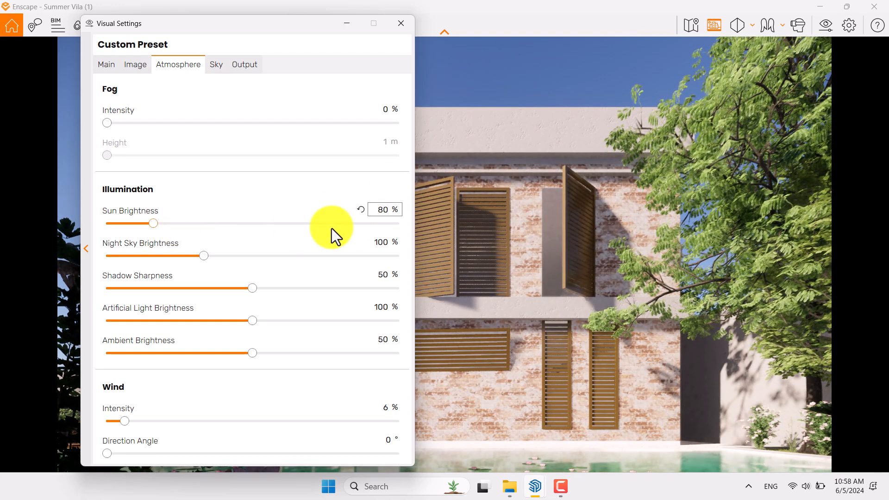
click(384, 209)
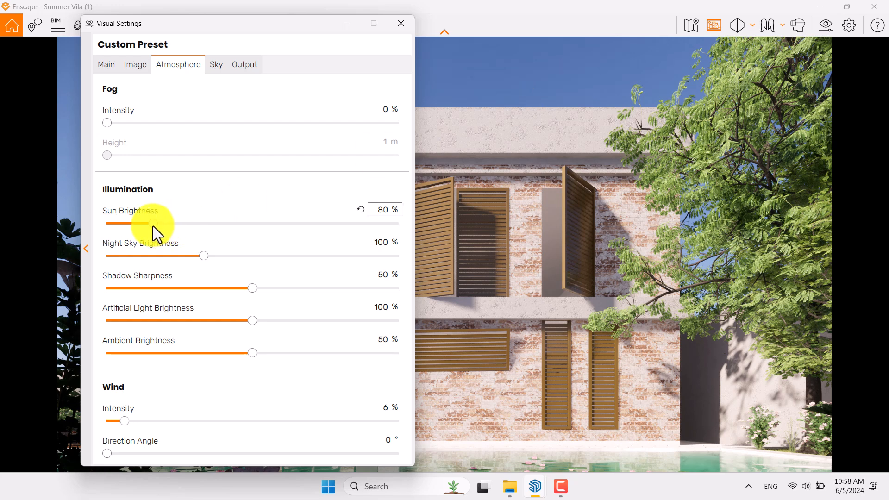
drag(131, 223, 204, 223)
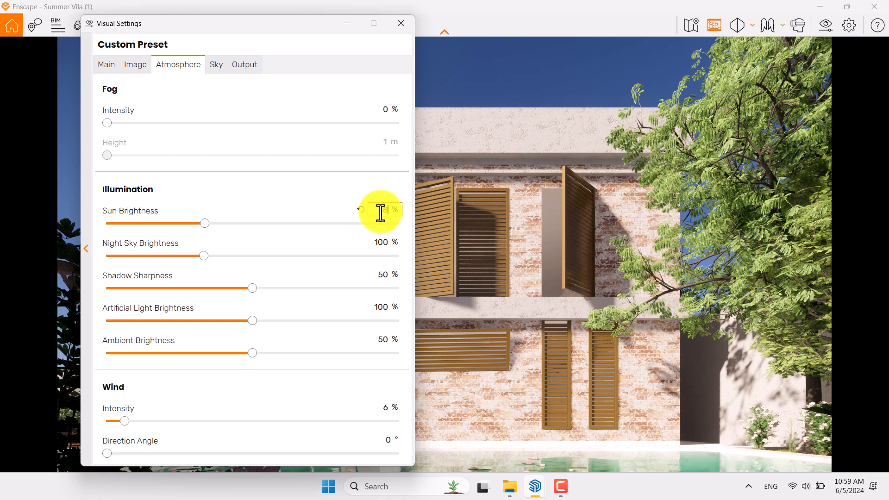
drag(204, 222, 212, 223)
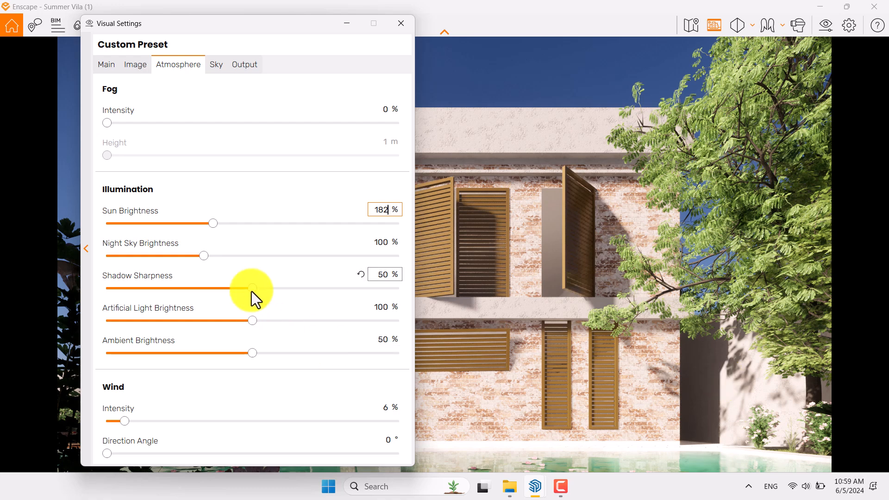
drag(250, 287, 346, 287)
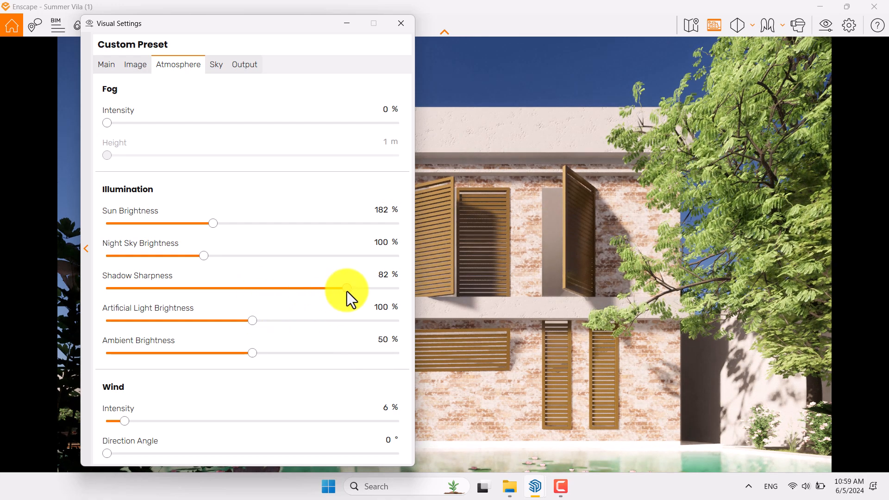
drag(326, 288, 399, 288)
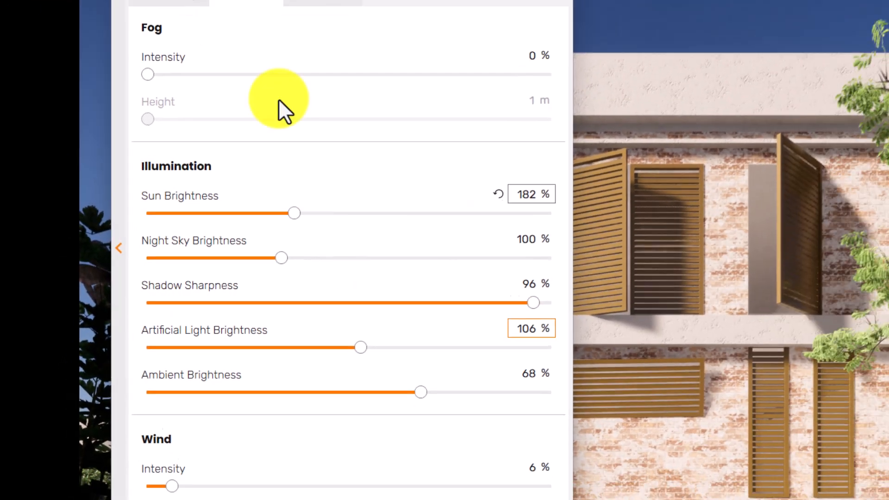
Step: Tune image effects: saturation 104%, motion blur 0, lens flare 24%, bloom 8%, vignette 42%
click(136, 64)
text(104)
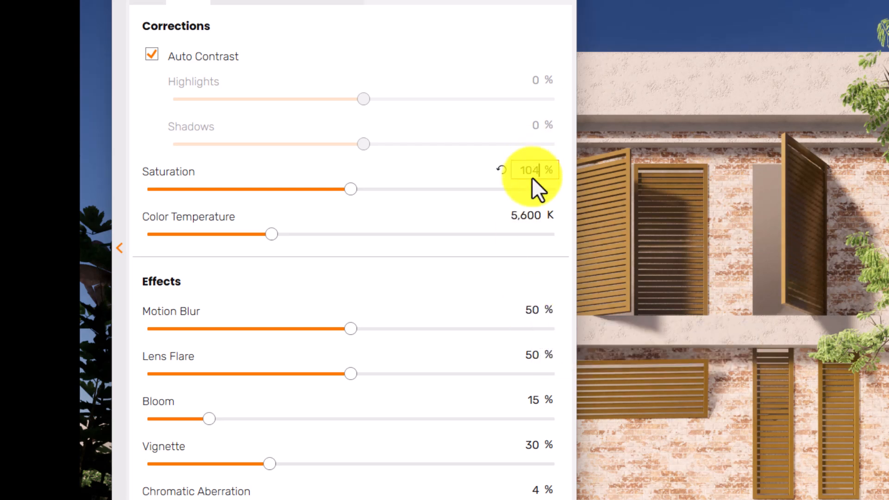
mouse_move(346, 329)
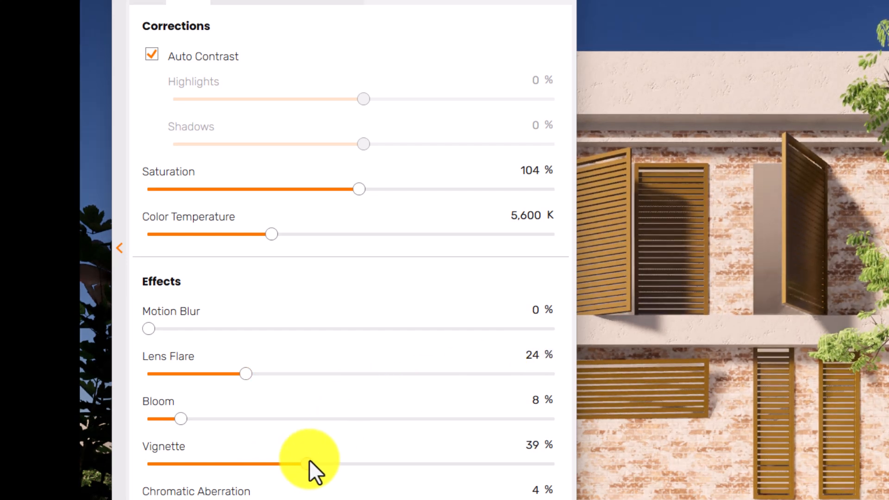
drag(292, 464, 316, 463)
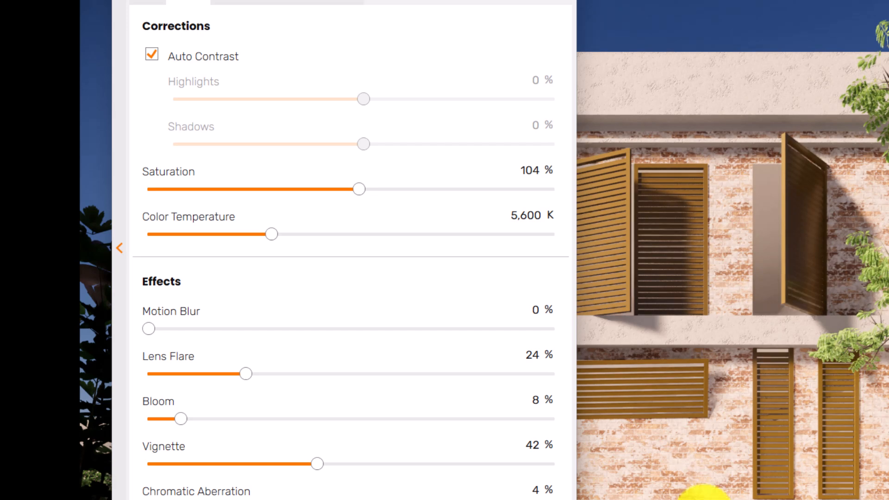
click(535, 443)
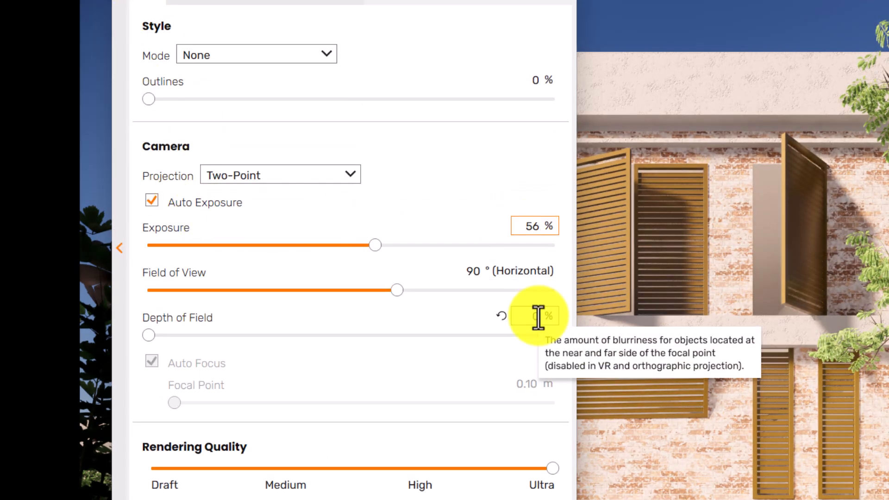
Step: Add depth of field and set the manual focal point to 12.54 m
drag(149, 335, 257, 335)
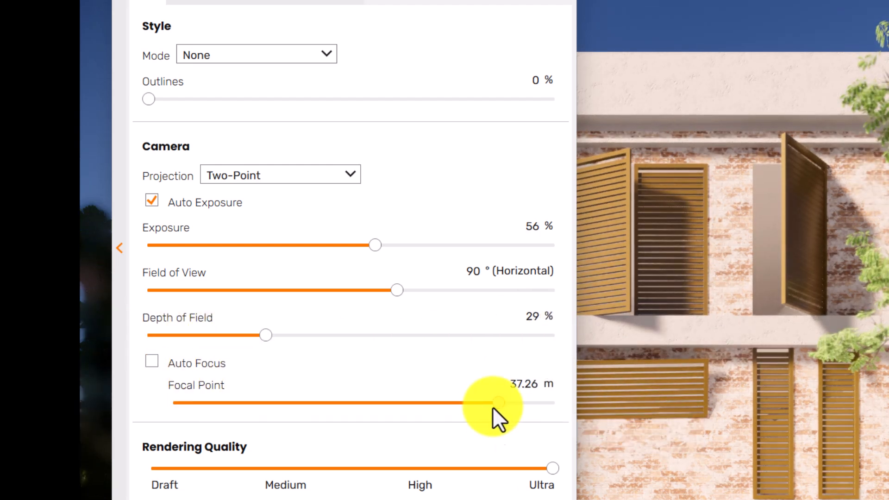
drag(485, 402, 322, 403)
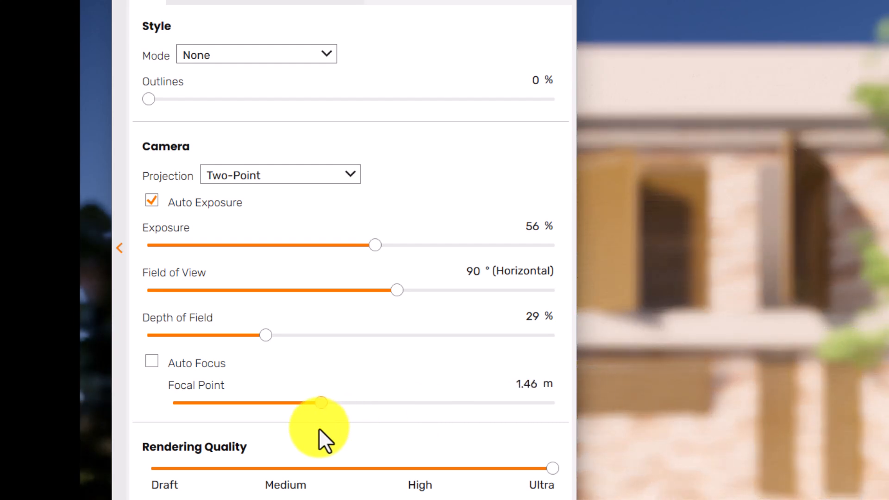
drag(320, 402, 411, 402)
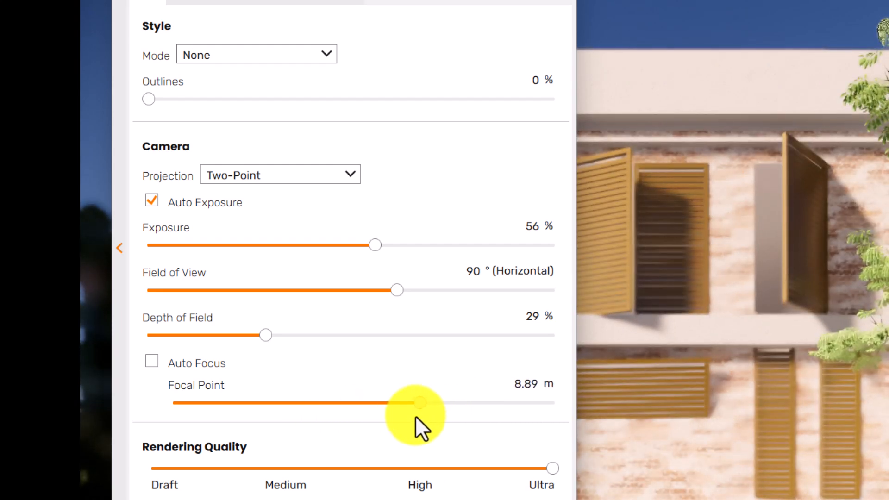
drag(411, 403, 439, 402)
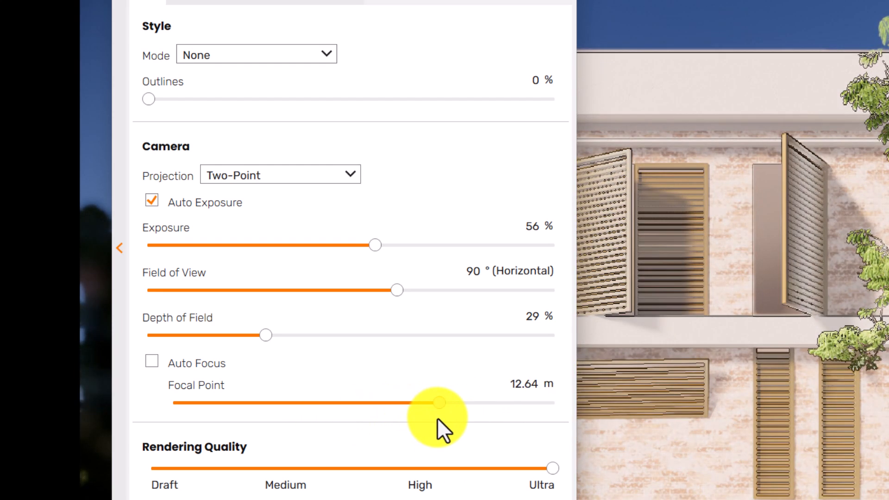
drag(436, 403, 439, 402)
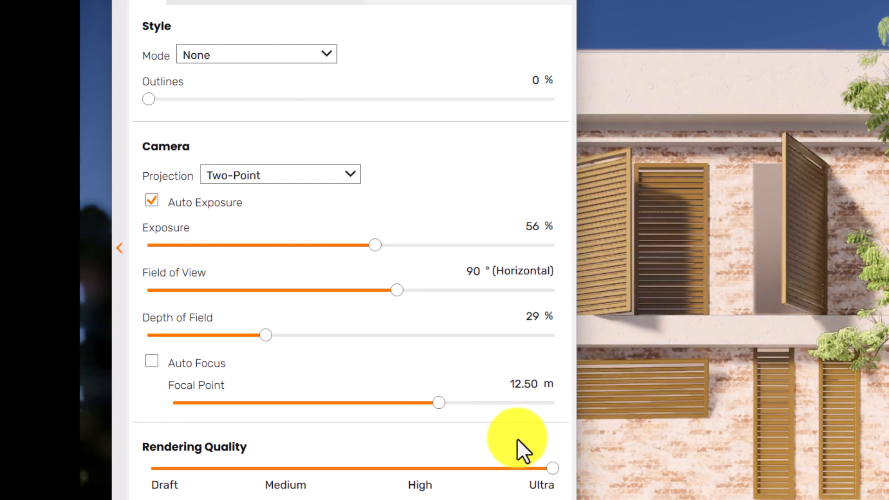
click(526, 384)
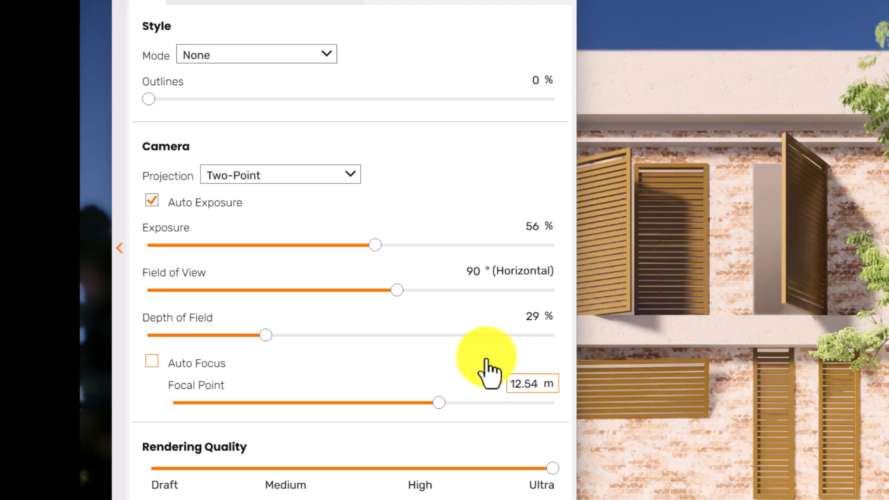
Step: Reduce the depth of field blur to 11%
drag(266, 335, 357, 335)
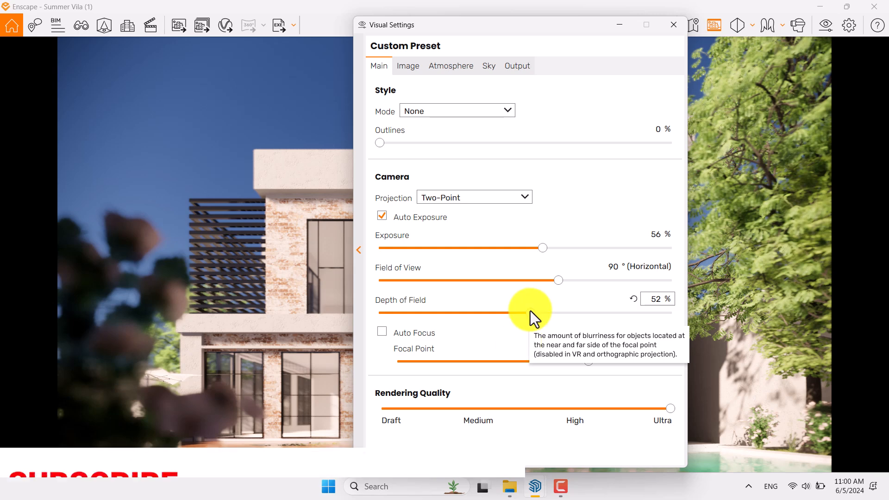
drag(510, 311, 411, 312)
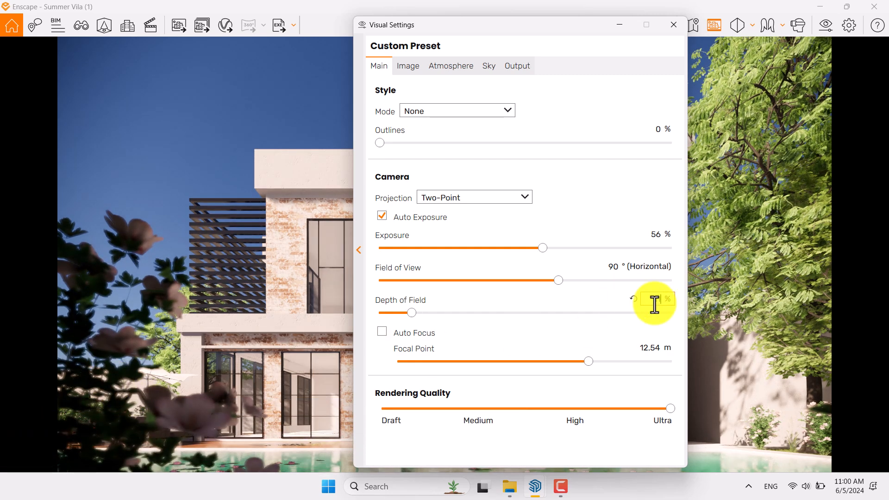
click(407, 66)
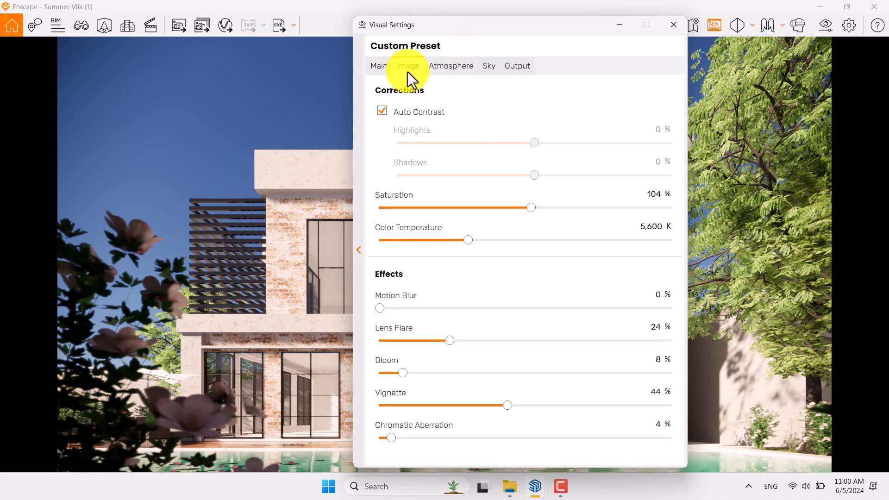
Step: Review the visual settings tabs and lower the sun brightness slightly
click(379, 66)
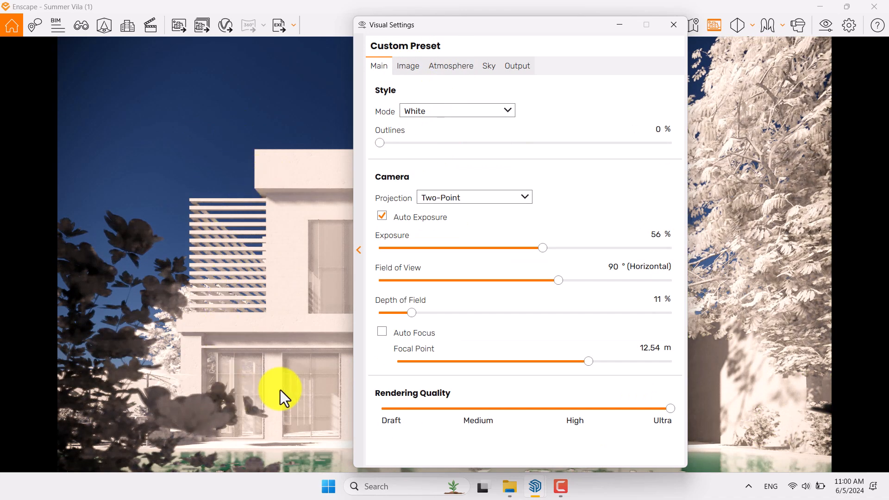
click(456, 110)
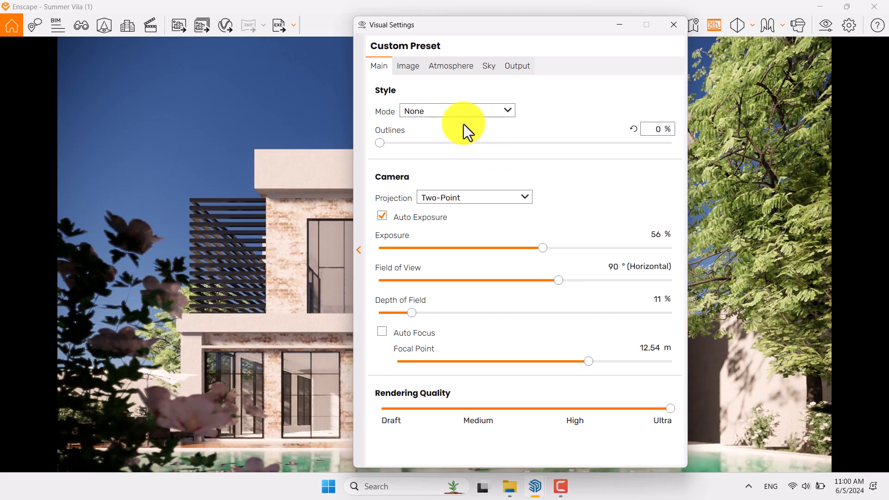
click(489, 66)
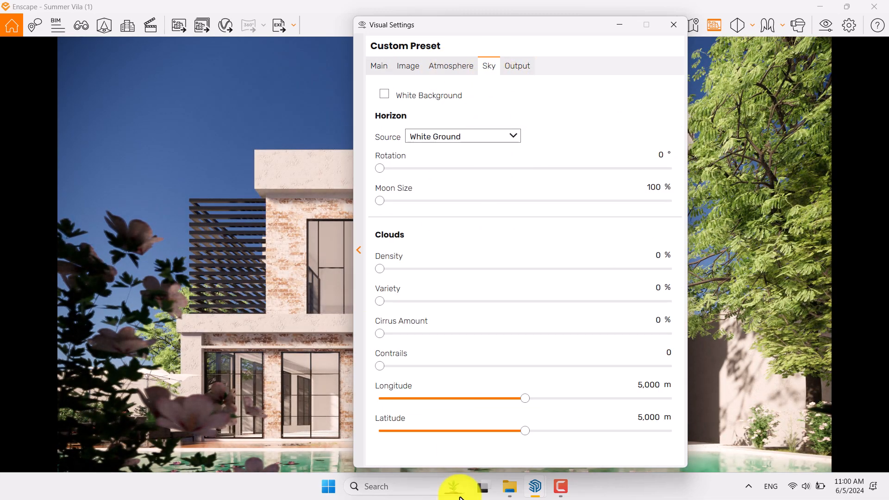
click(450, 65)
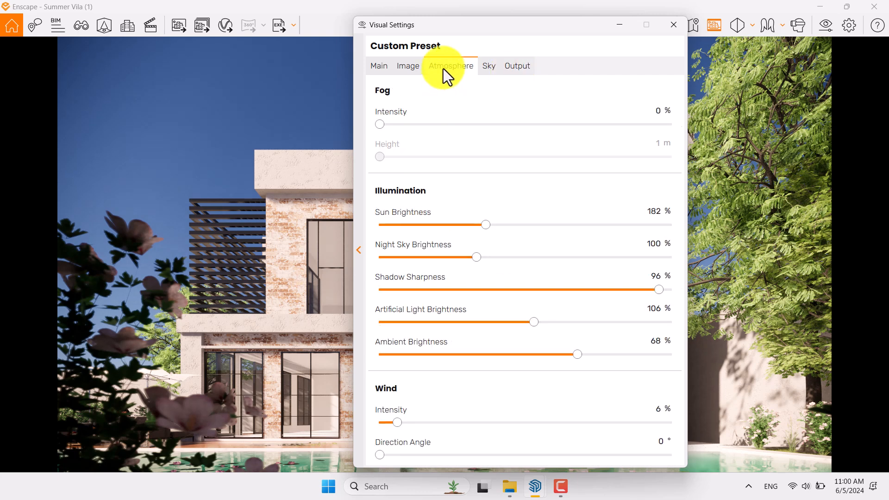
click(407, 66)
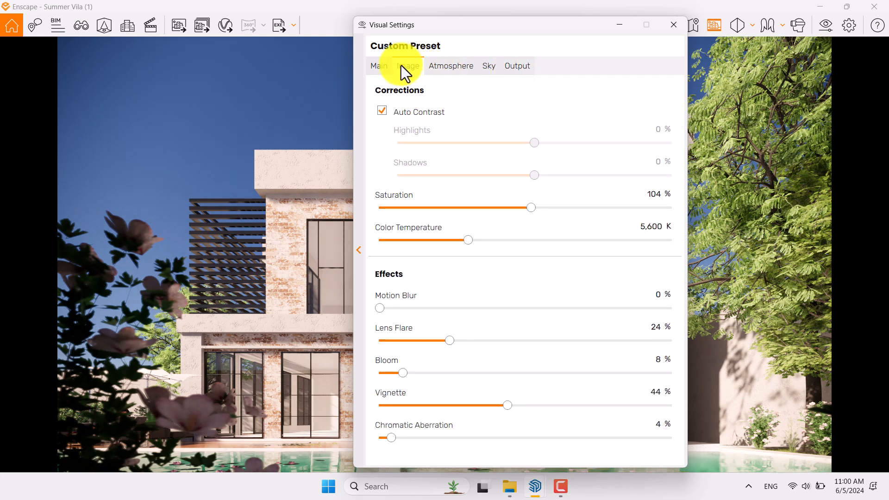
click(450, 66)
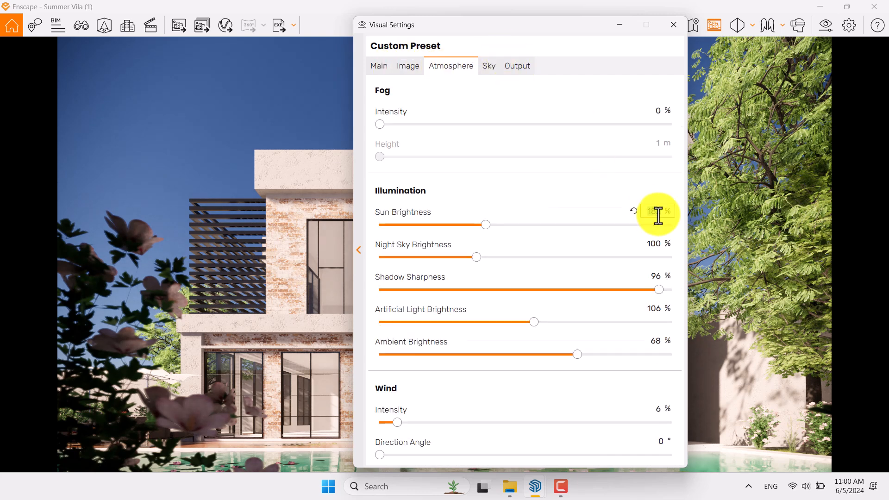
drag(485, 225, 475, 224)
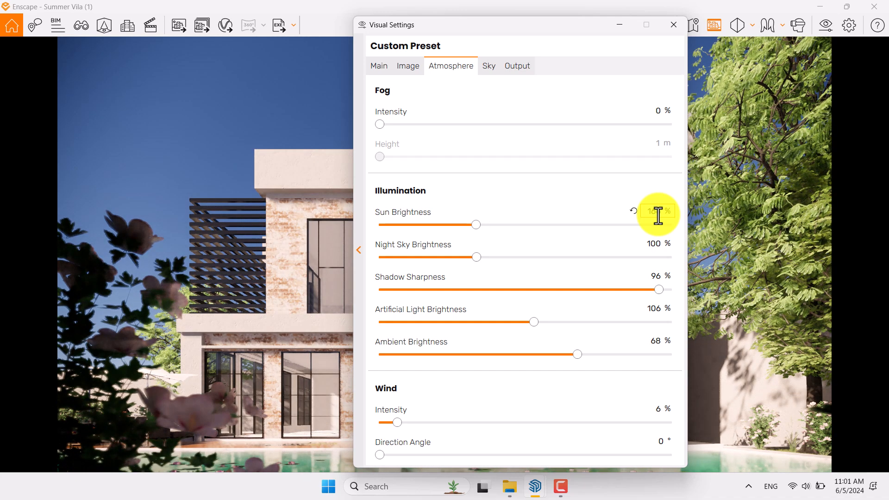
Step: Save the current villa view as a PNG screenshot
click(673, 24)
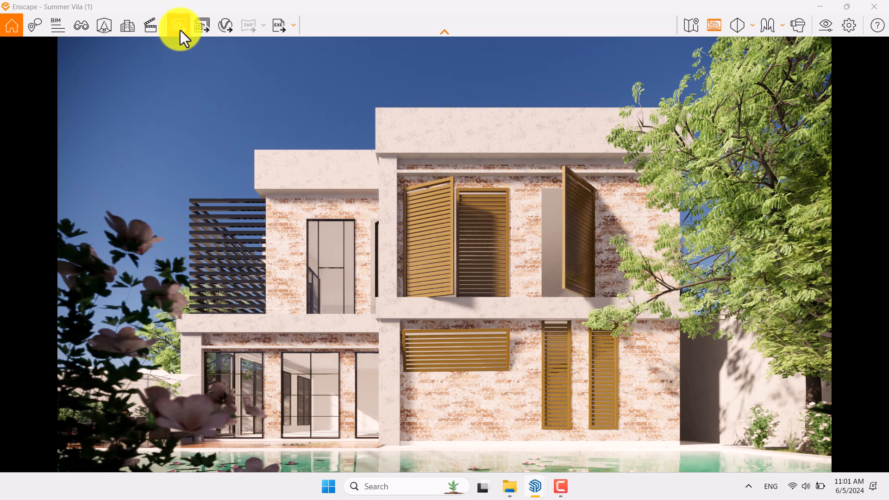
click(179, 25)
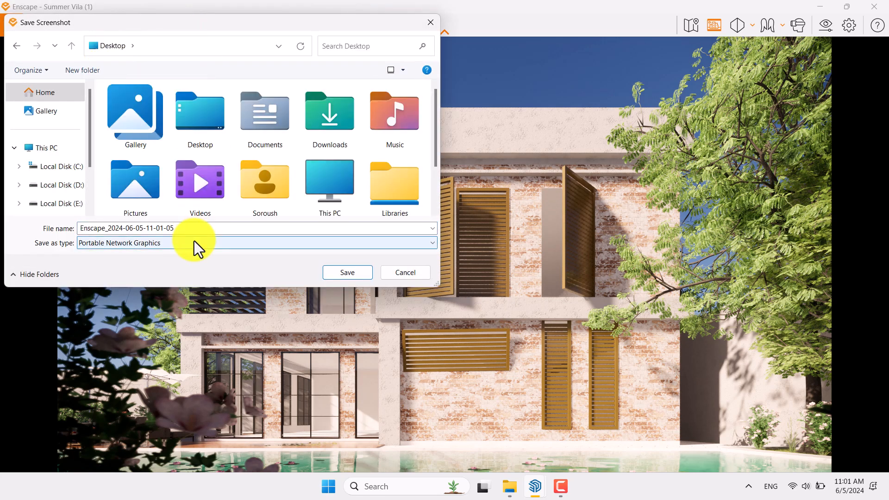
click(347, 272)
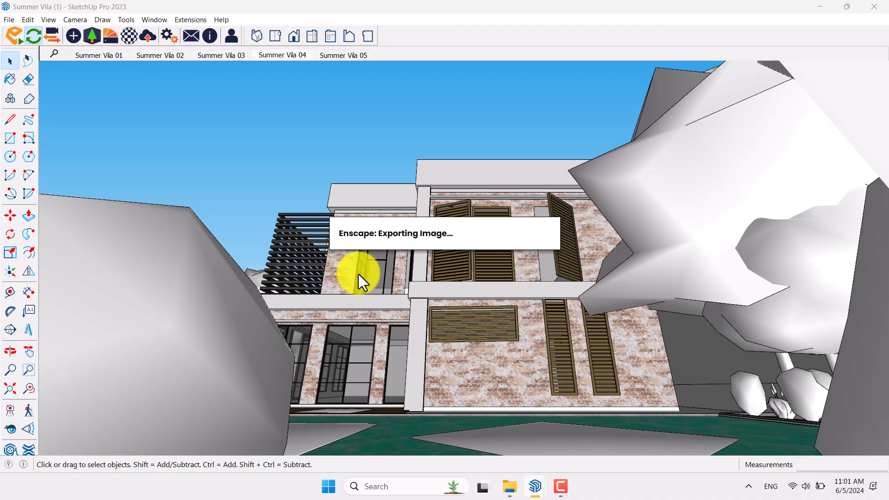